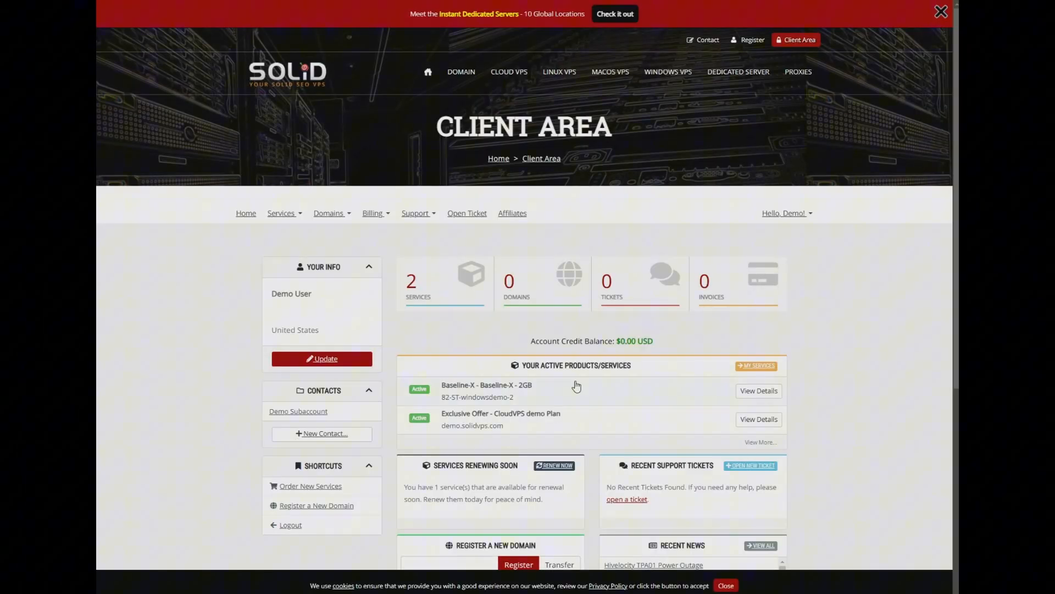
pyautogui.moveTo(522, 402)
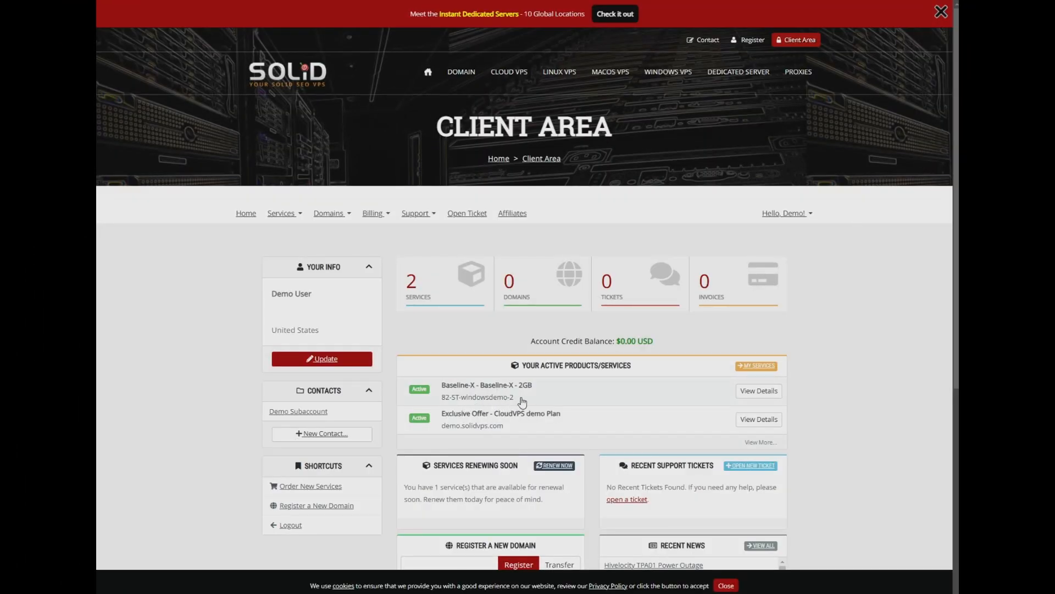
# Step: Open the Baseline-X service details and select its current RDP password in the VPS Control Panel
pyautogui.click(757, 390)
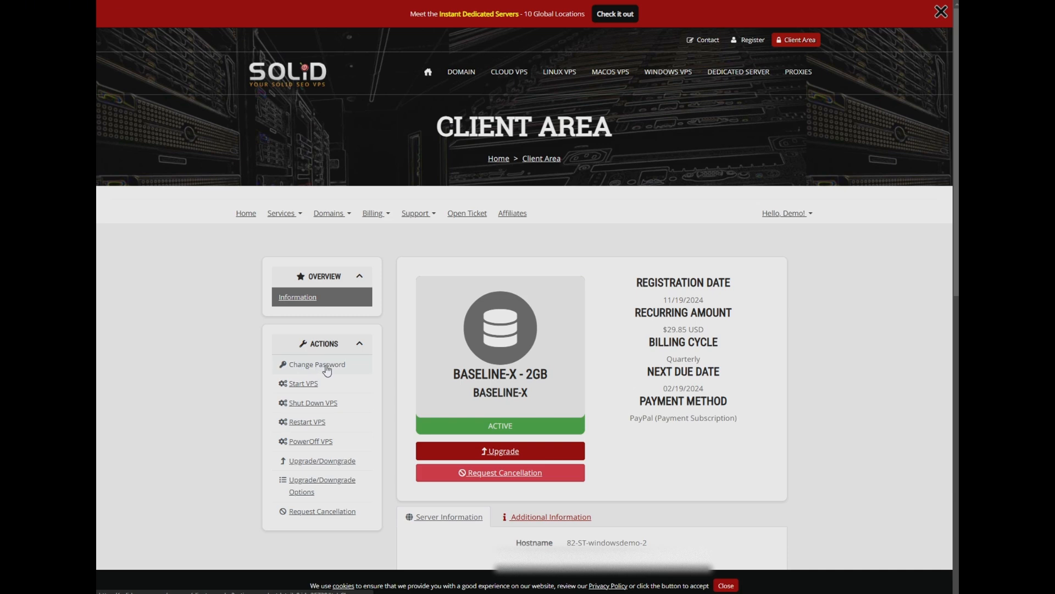
pyautogui.moveTo(308, 344)
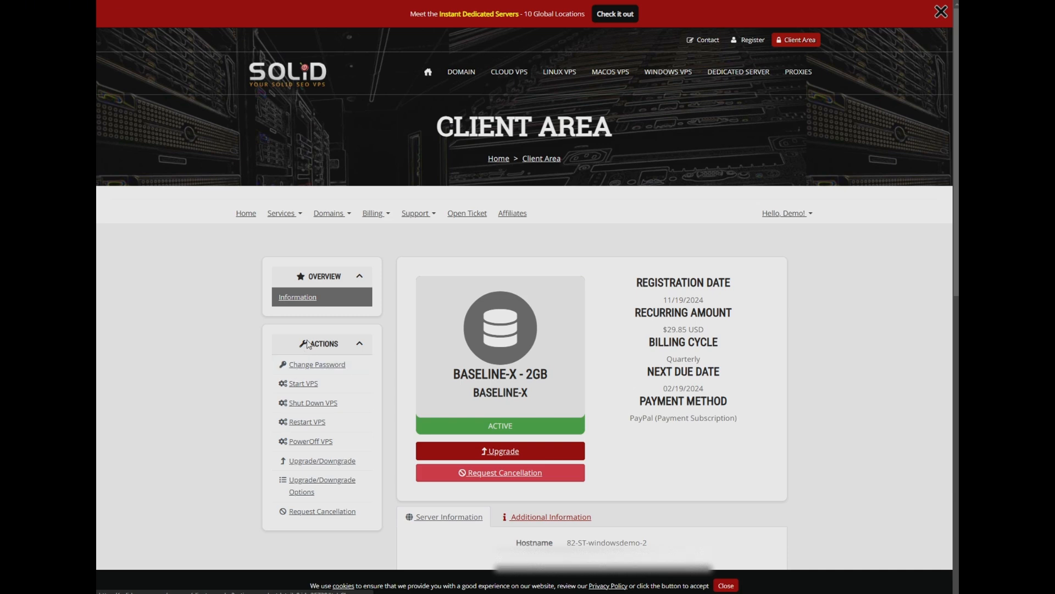
pyautogui.scroll(-3)
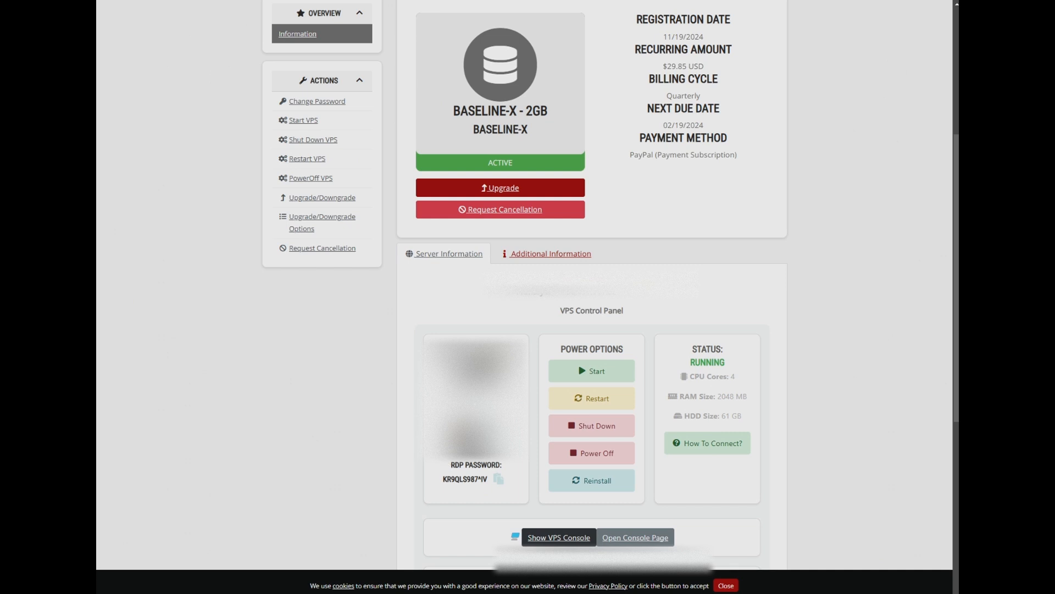
pyautogui.moveTo(438, 488)
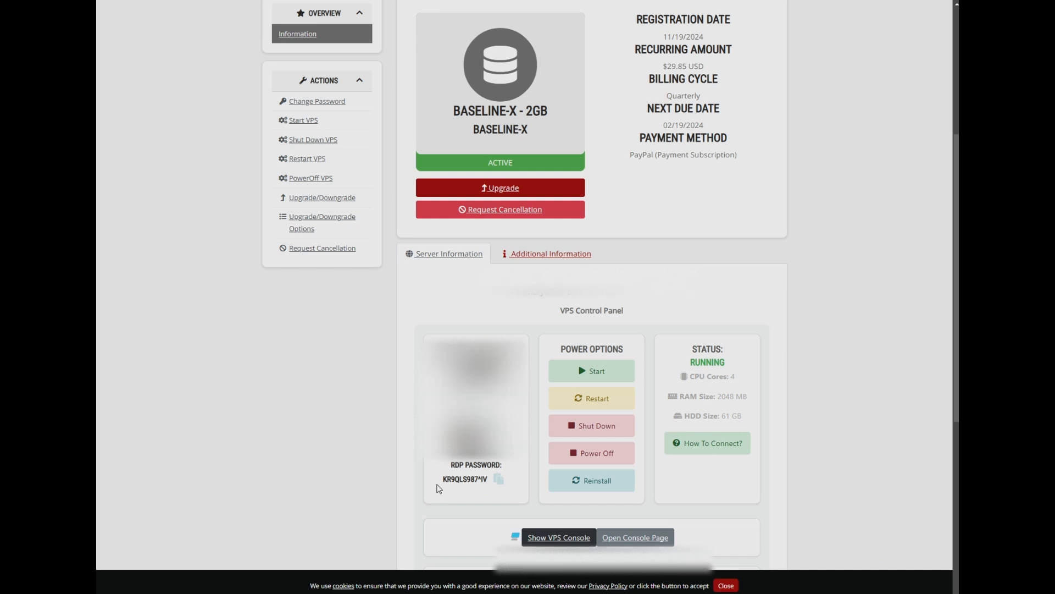
pyautogui.doubleClick(465, 478)
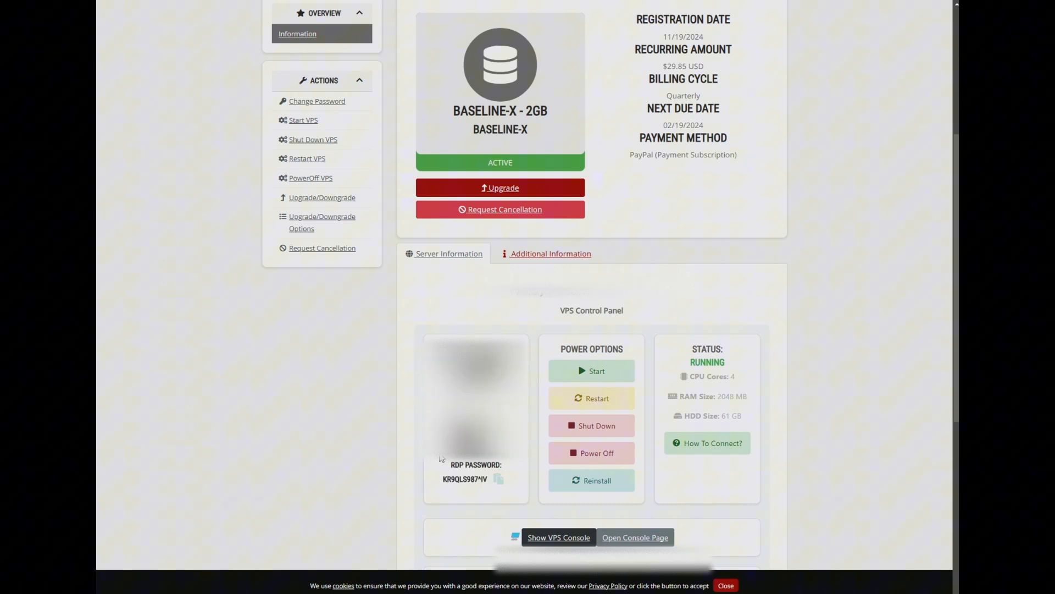
pyautogui.scroll(3)
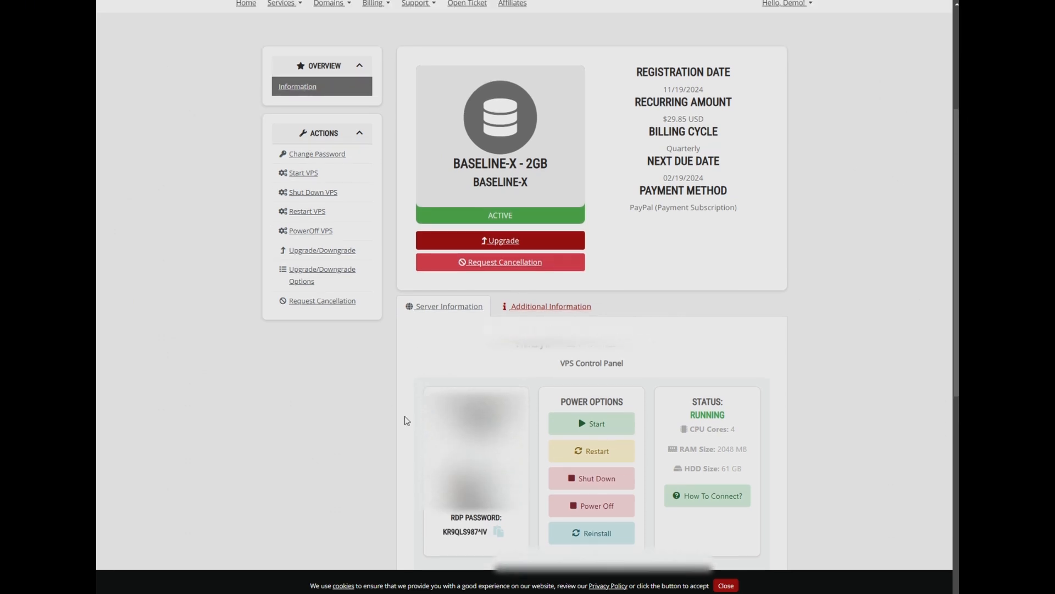
pyautogui.click(317, 153)
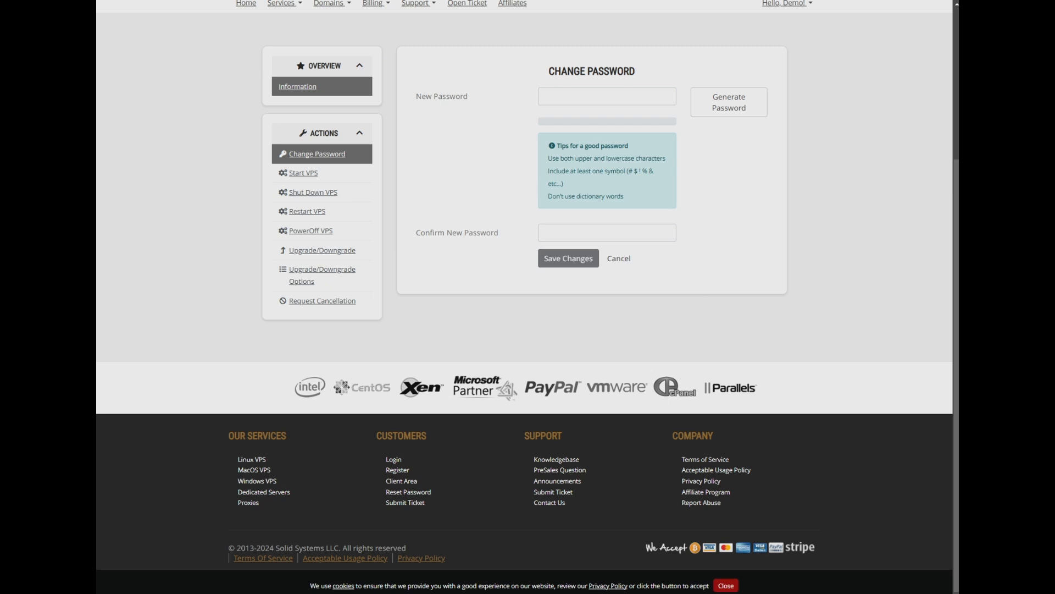
pyautogui.click(725, 585)
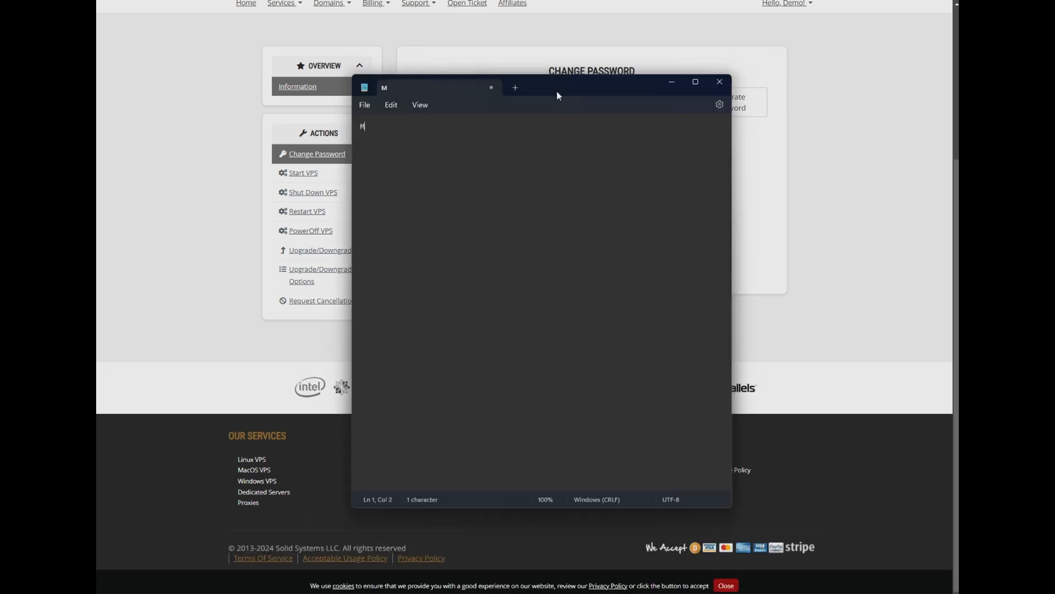
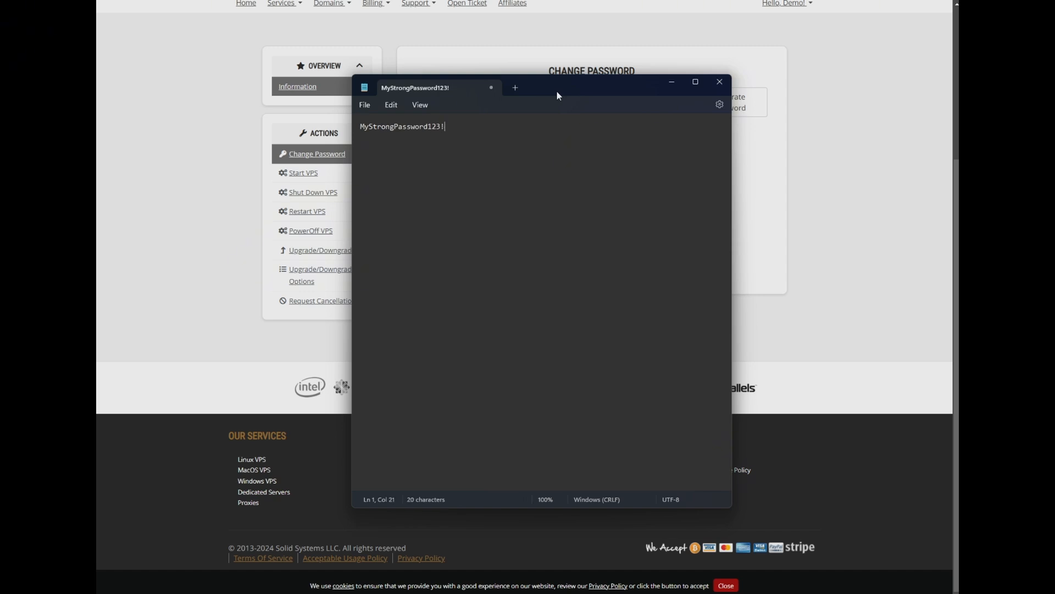
pyautogui.rightClick(404, 125)
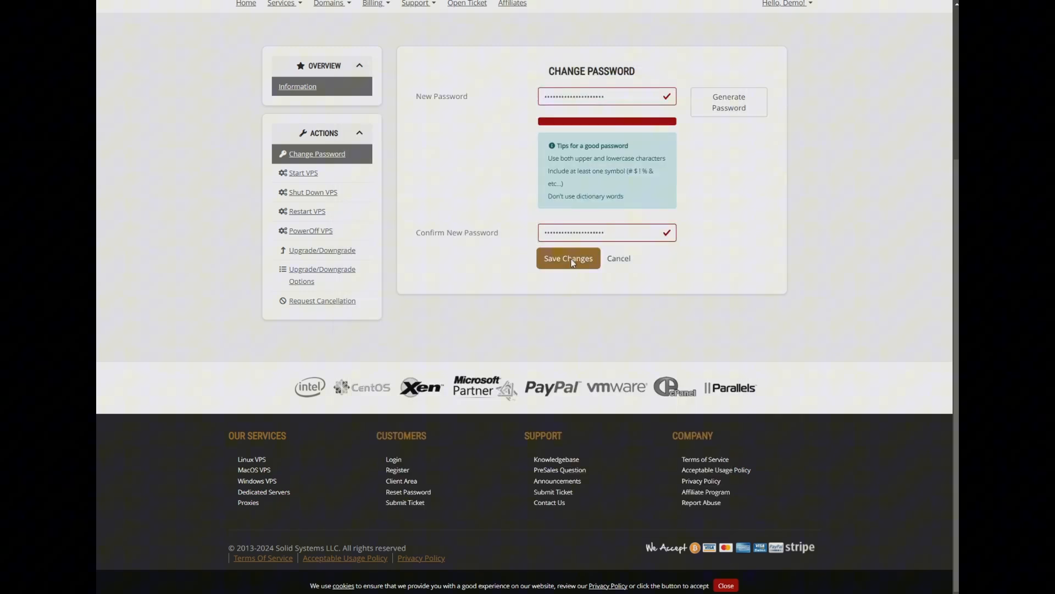
pyautogui.click(567, 257)
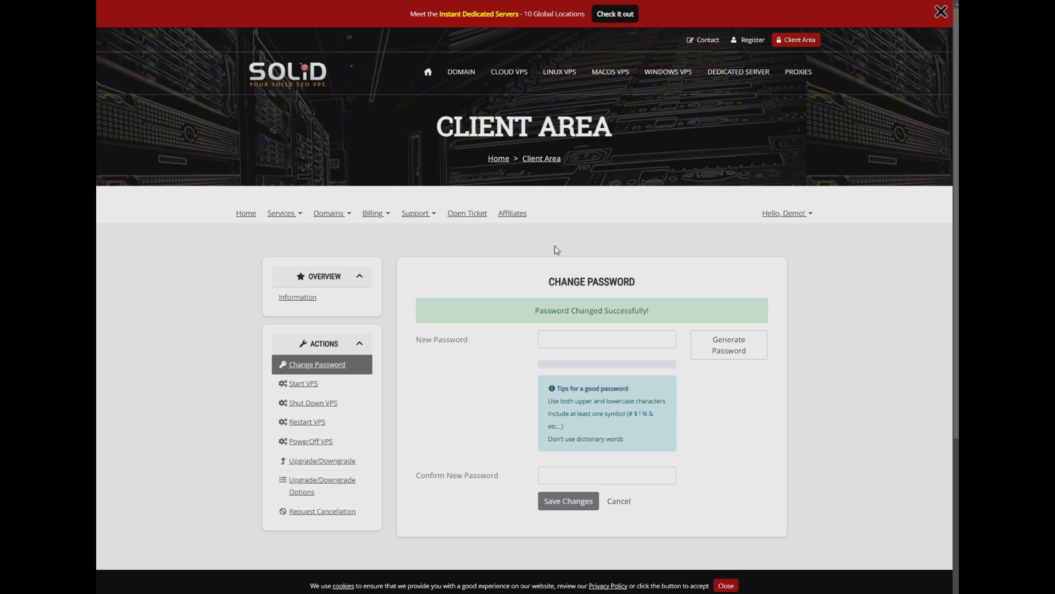
pyautogui.moveTo(358, 242)
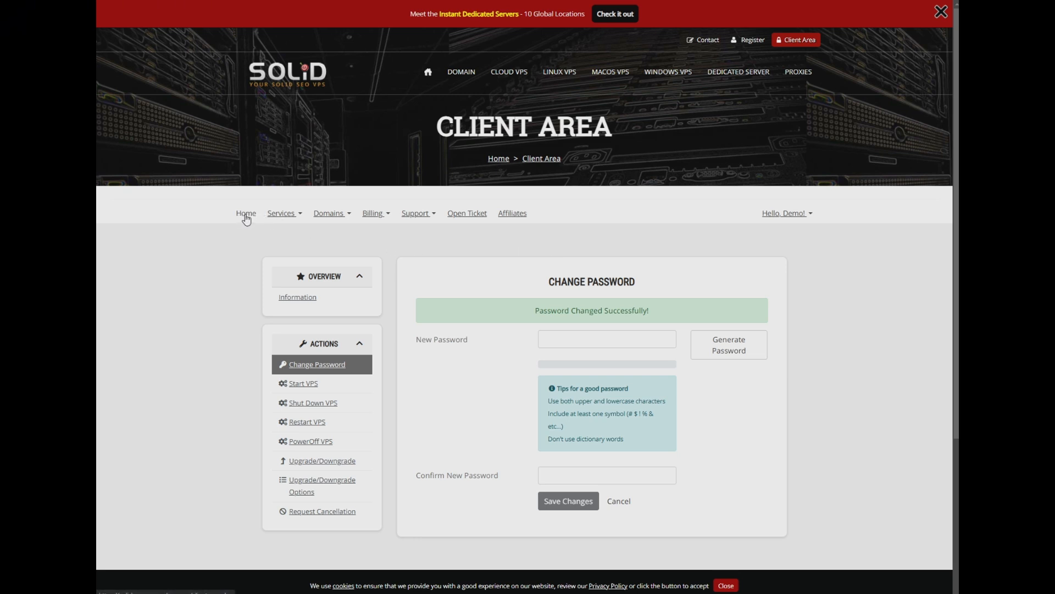
pyautogui.moveTo(298, 246)
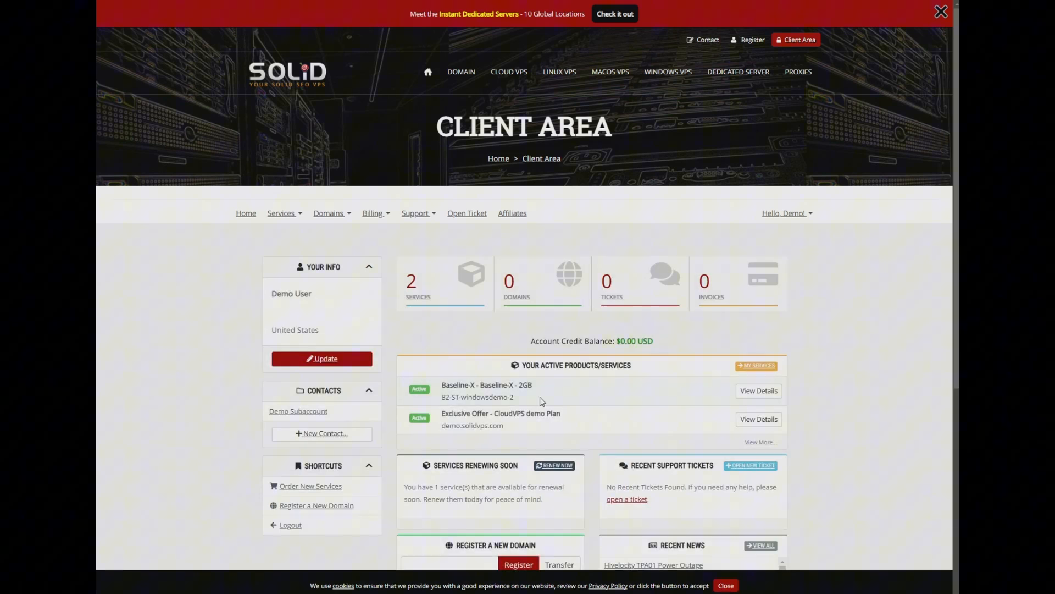
# Step: Reopen the Baseline-X service details after the success message
pyautogui.click(758, 390)
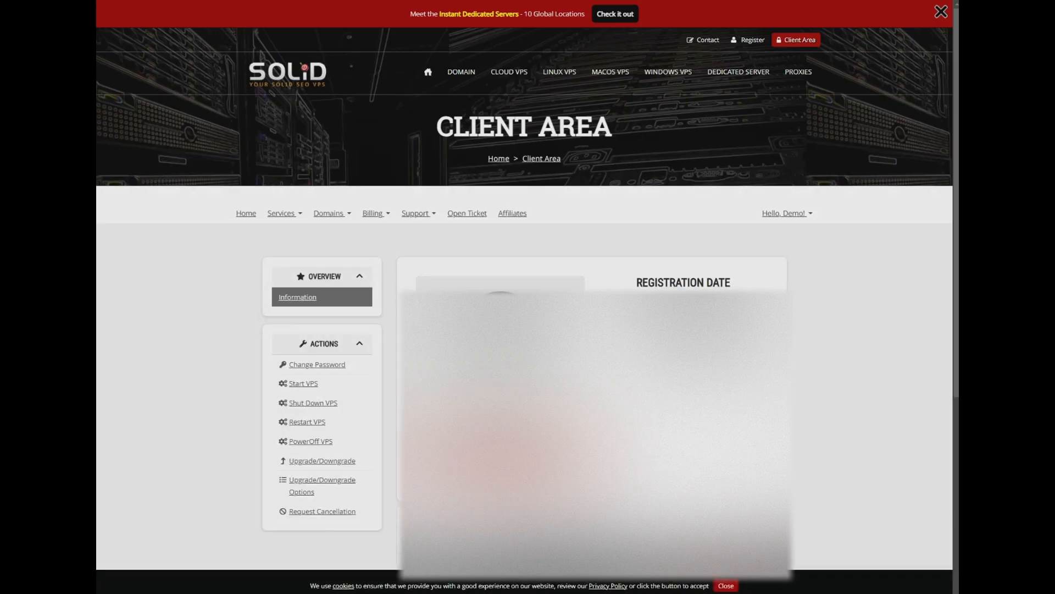
# Step: Check the VPS's Changing Password lock status, then return to the client area Home
pyautogui.scroll(-3)
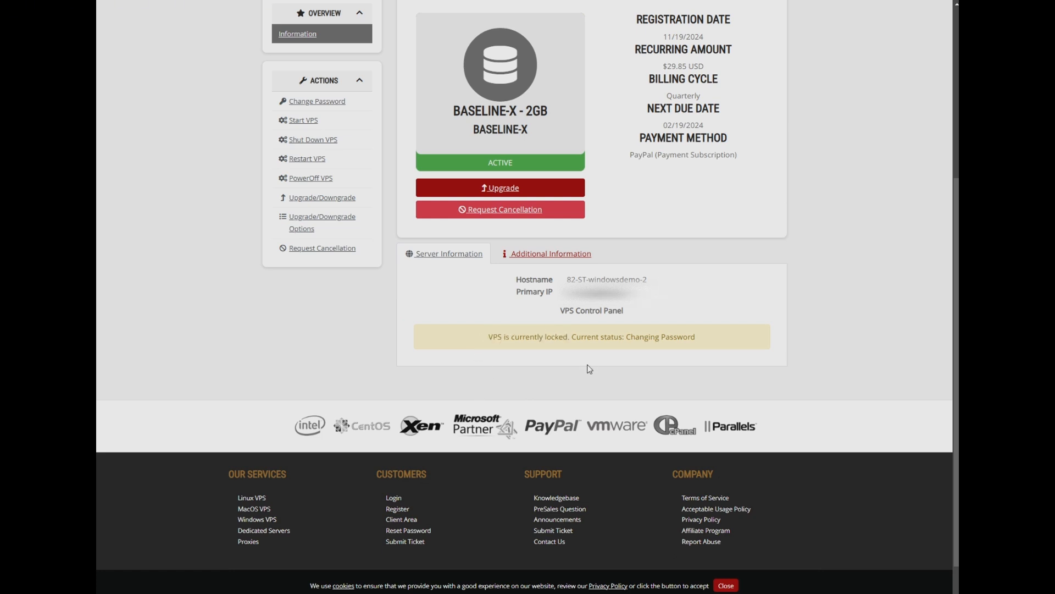
pyautogui.click(500, 210)
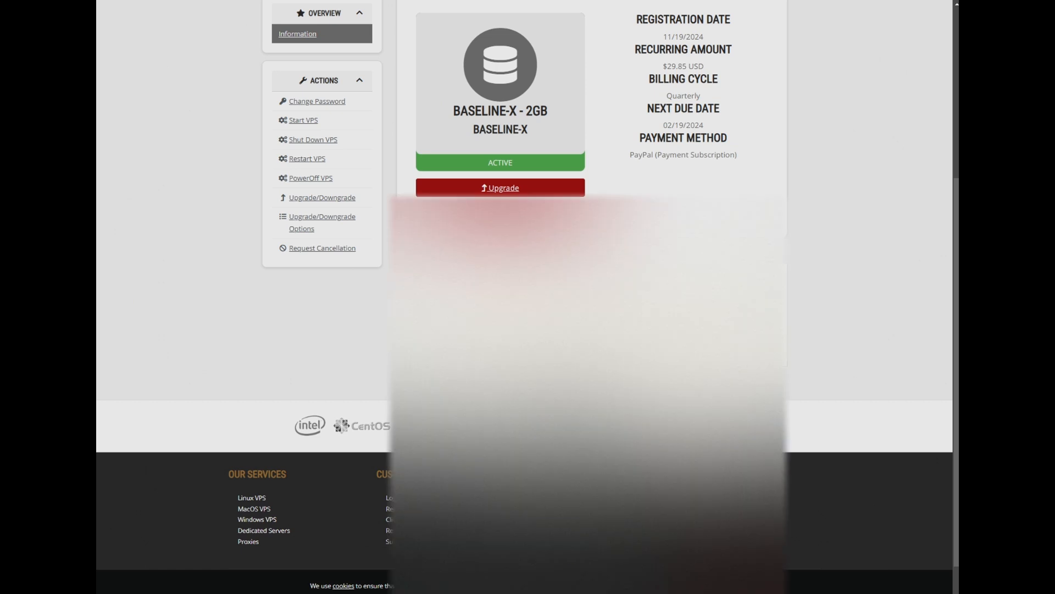
pyautogui.scroll(3)
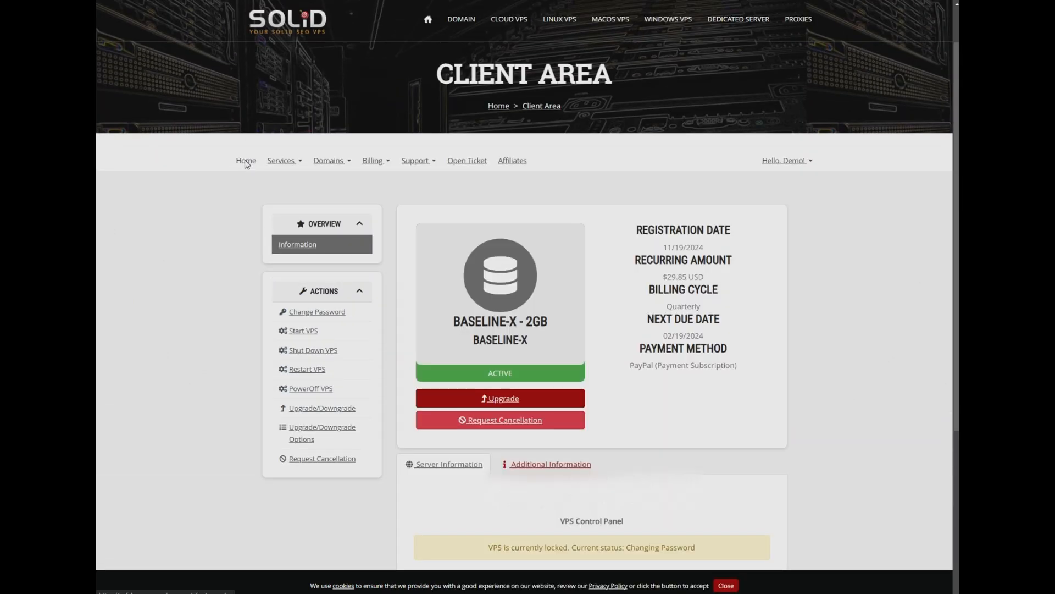
pyautogui.click(245, 160)
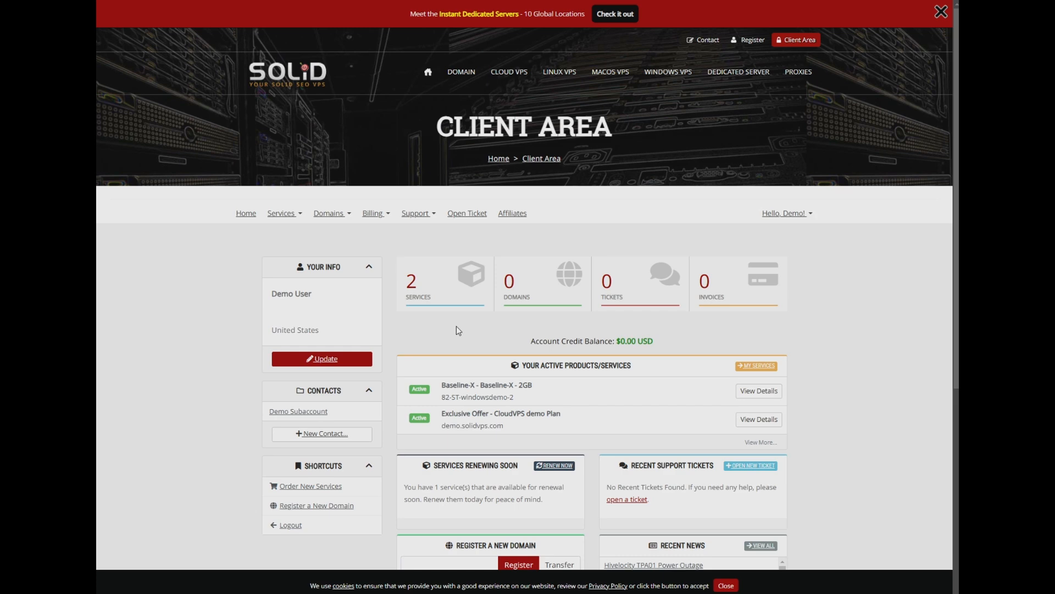
# Step: Open the Baseline-X service details to verify the updated RDP password
pyautogui.click(758, 390)
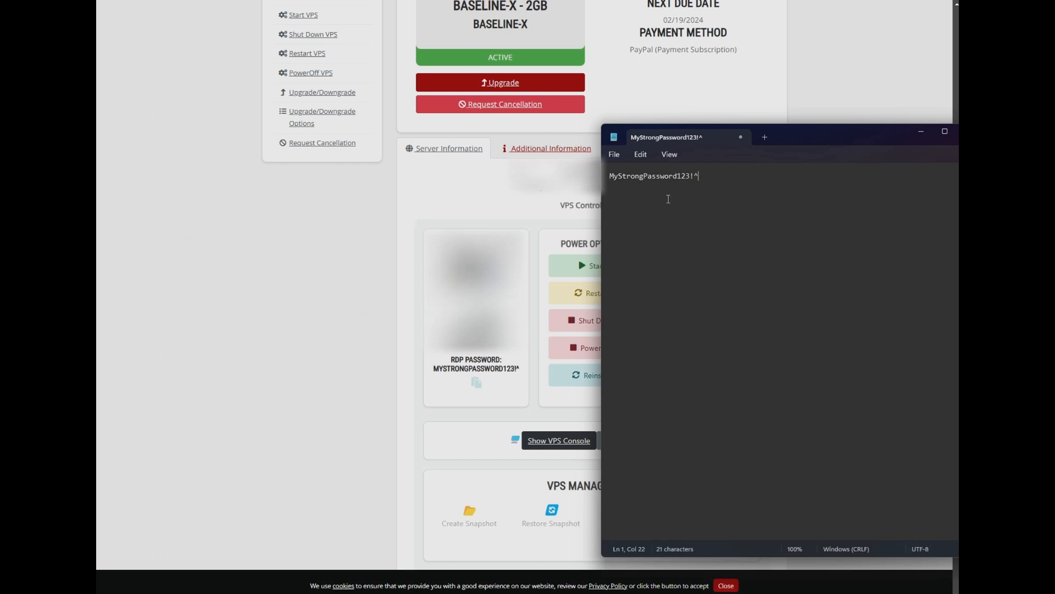
pyautogui.moveTo(703, 190)
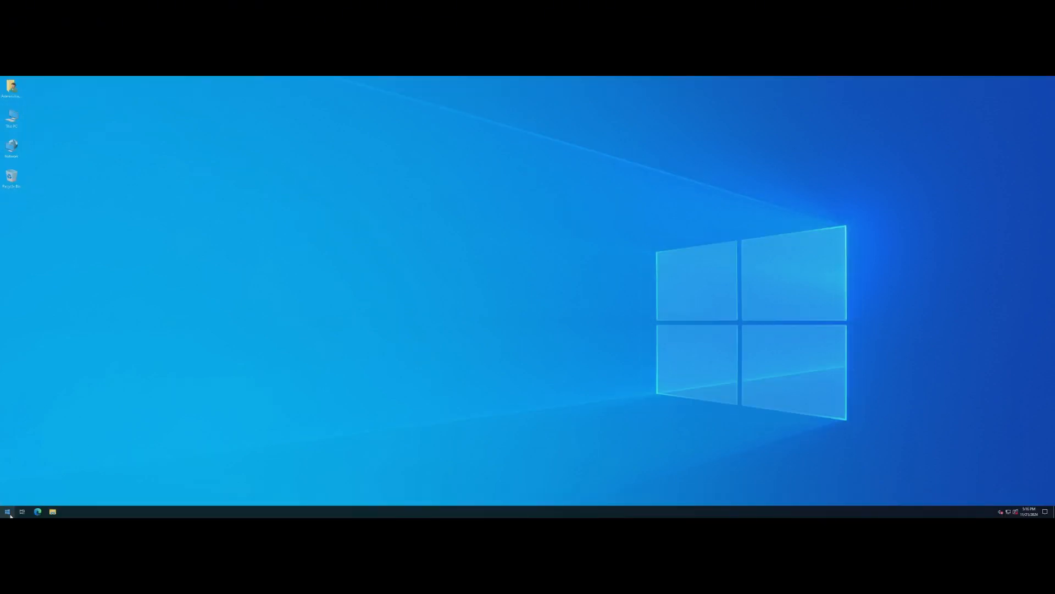
# Step: Open Computer Management and select Administrator under Local Users and Groups > Users
pyautogui.rightClick(6, 512)
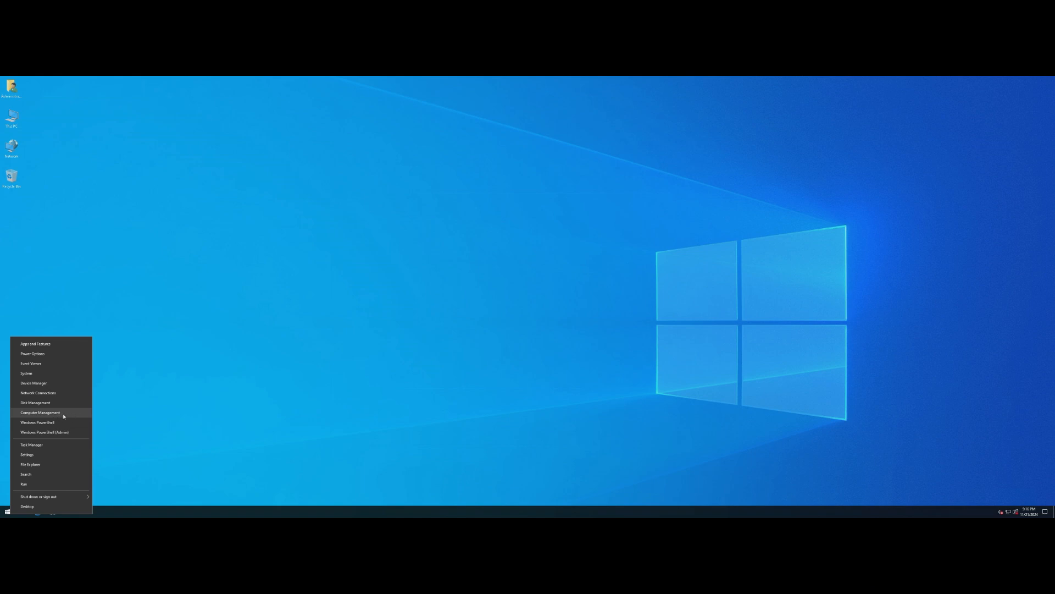
pyautogui.click(40, 412)
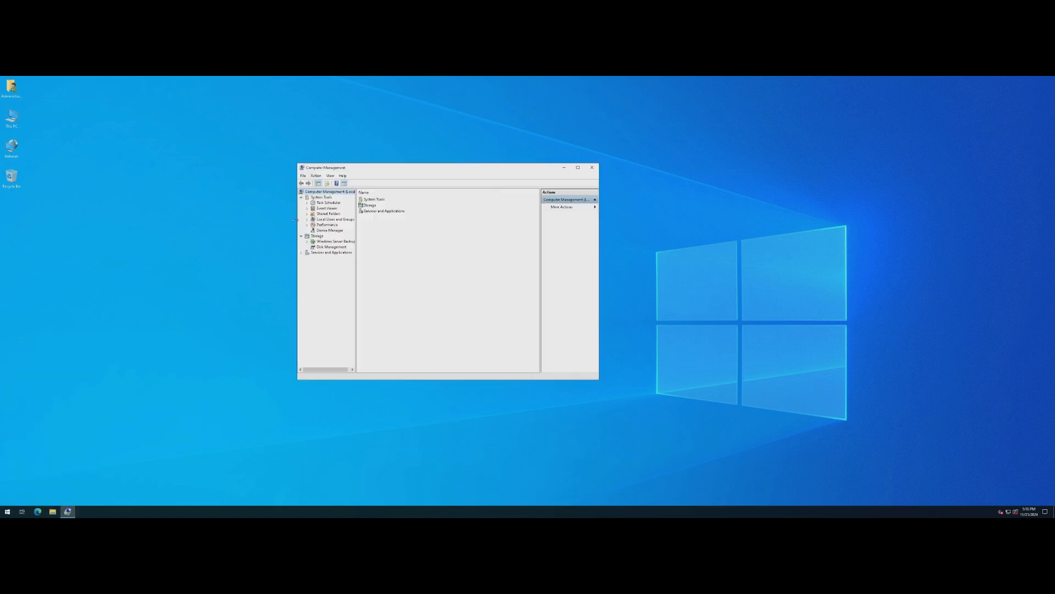
pyautogui.click(307, 219)
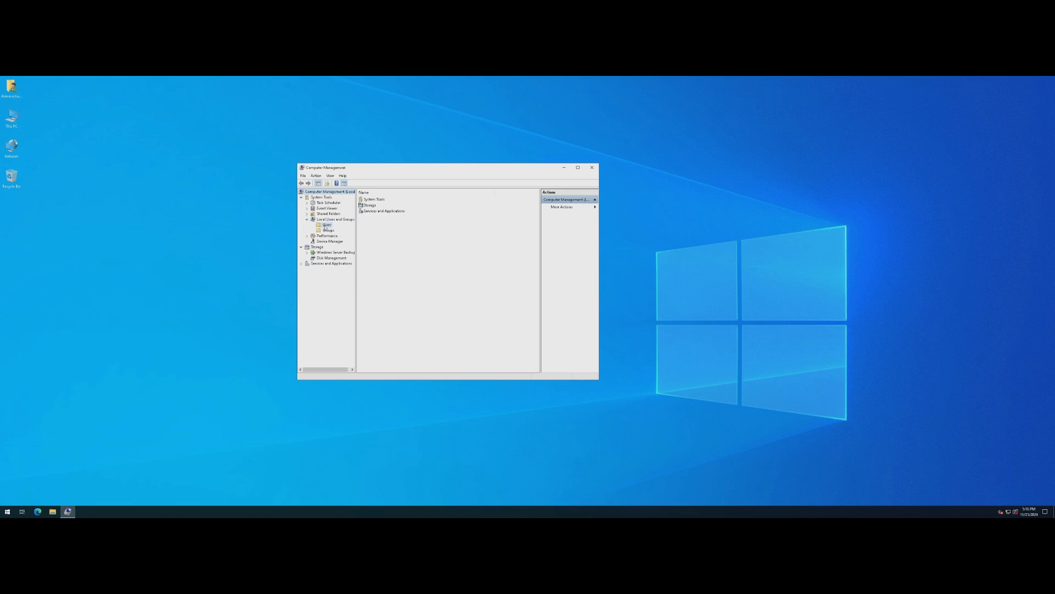
pyautogui.click(326, 224)
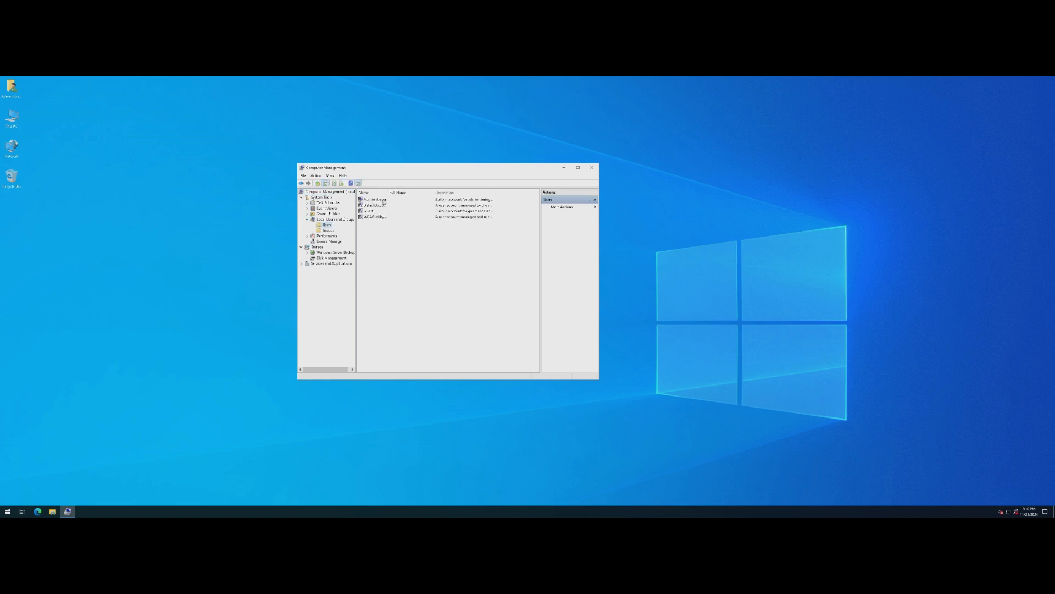
pyautogui.click(375, 198)
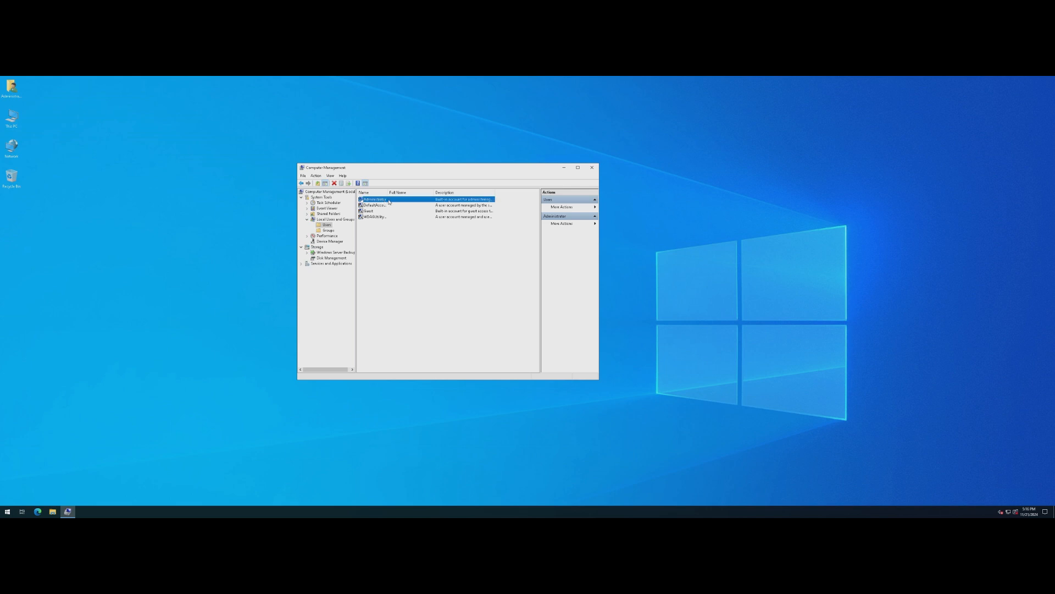
# Step: Set a new Administrator password via Set Password, proceeding past the reset warning
pyautogui.rightClick(375, 198)
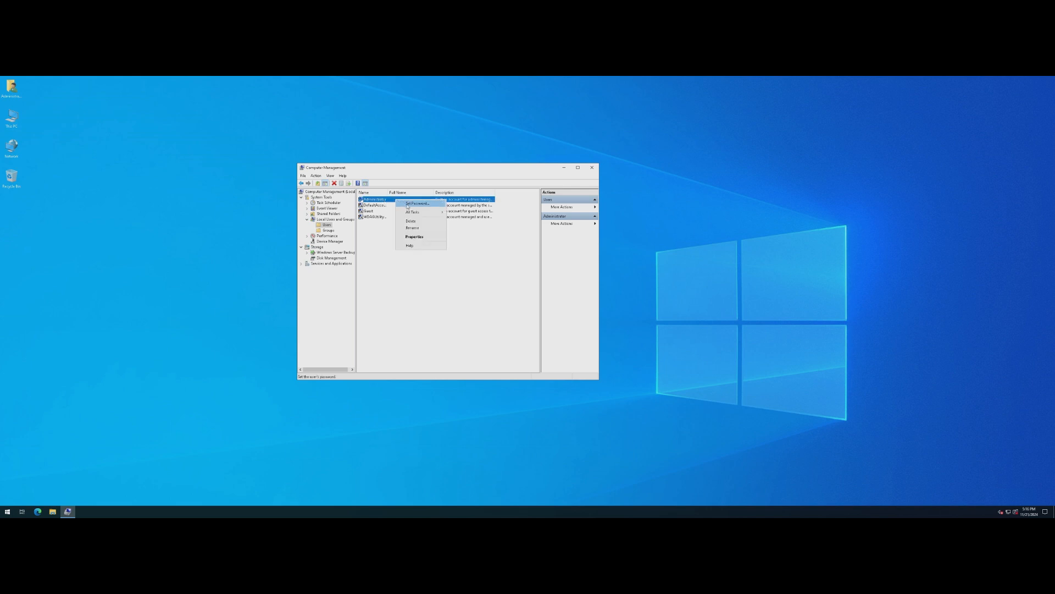
pyautogui.click(416, 203)
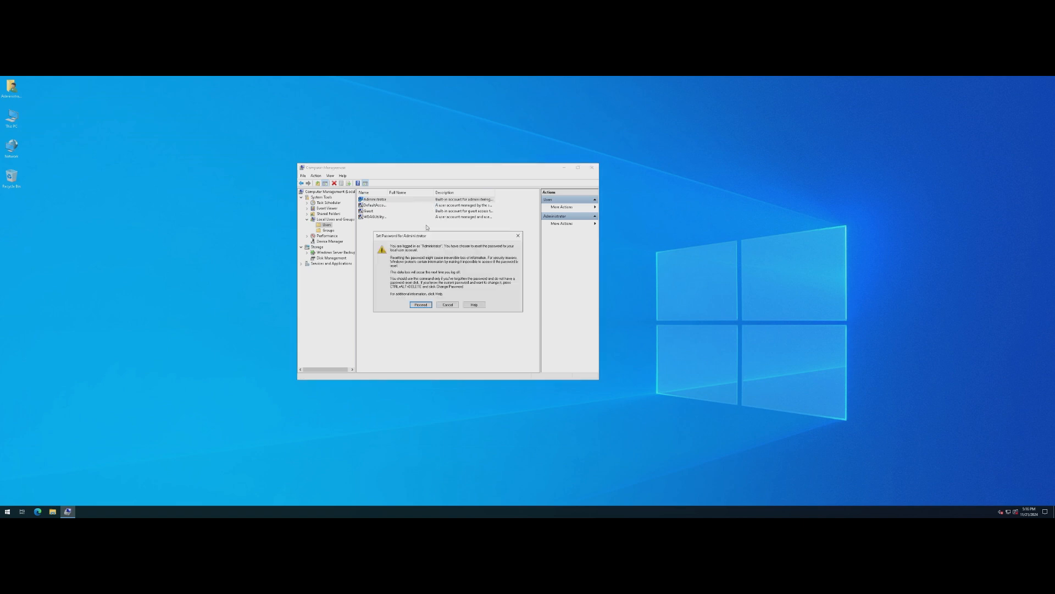
pyautogui.click(420, 304)
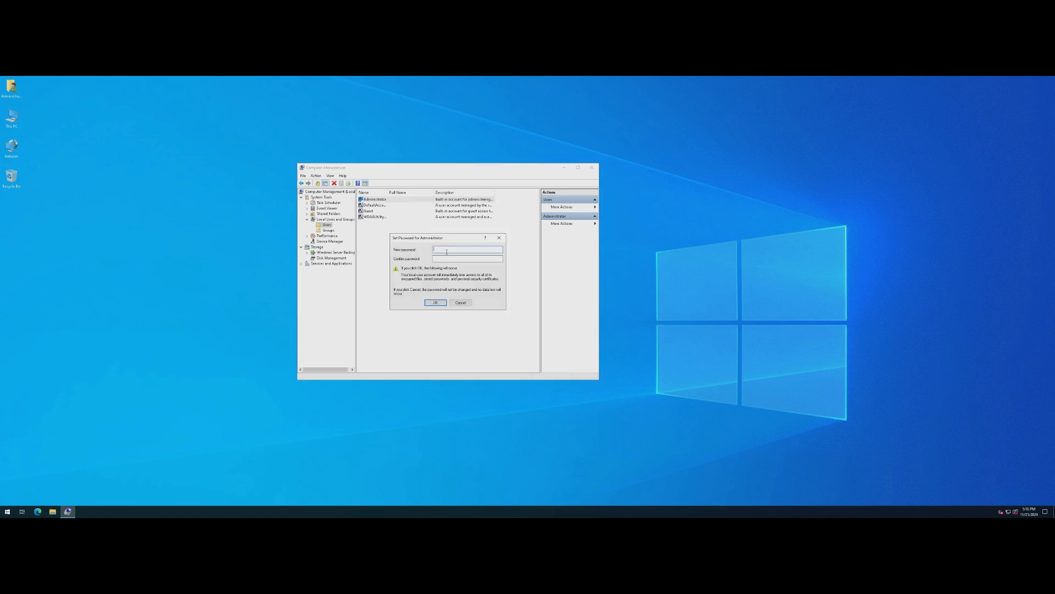
pyautogui.write('password')
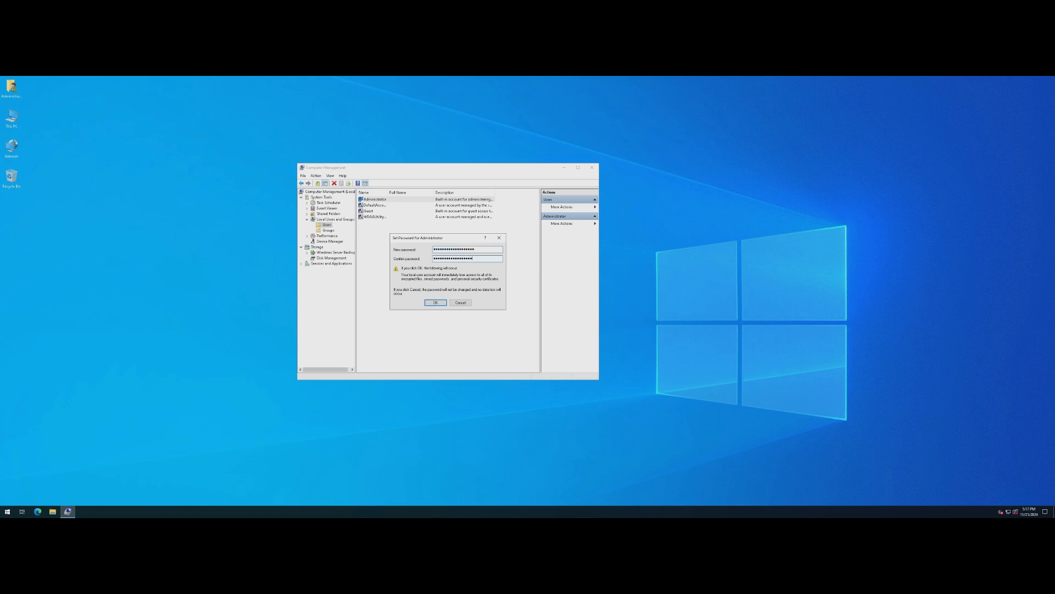
pyautogui.click(435, 301)
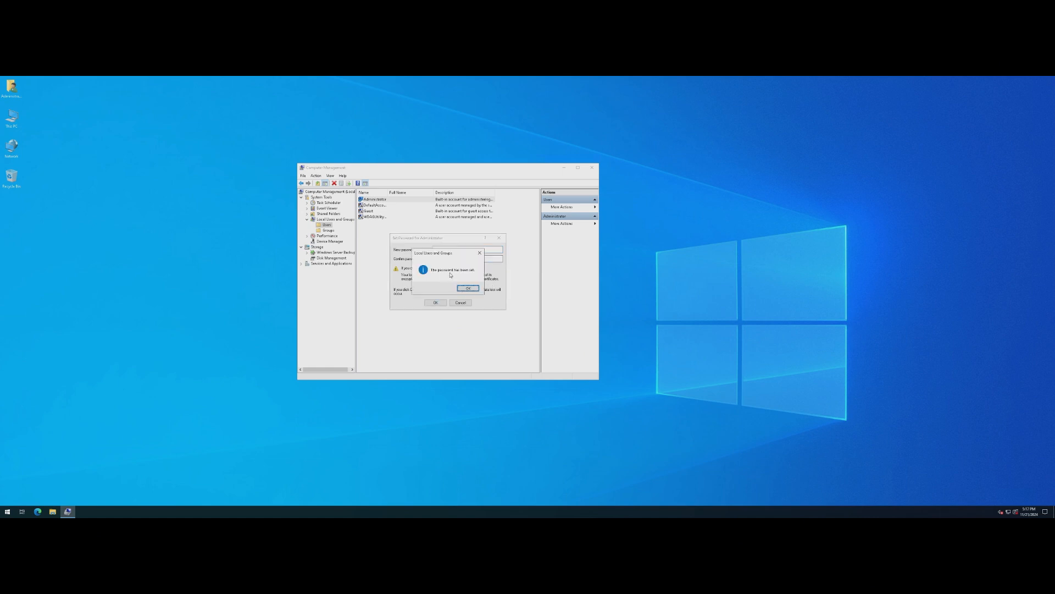
pyautogui.moveTo(471, 281)
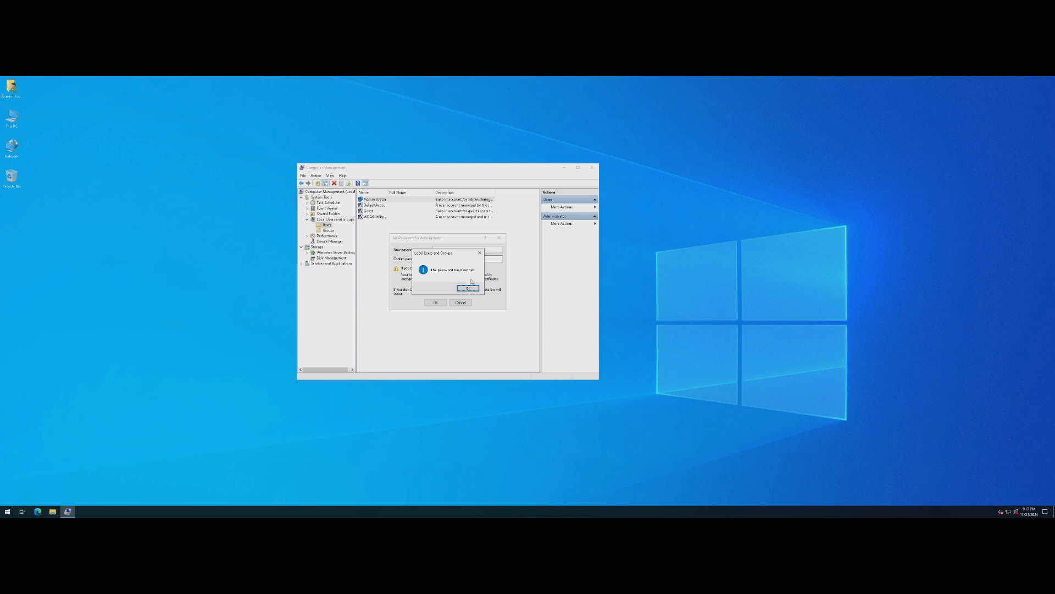